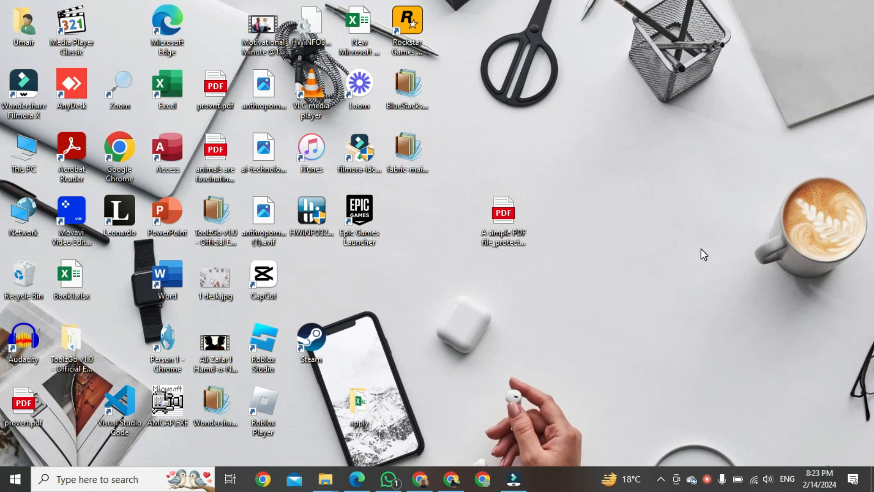
mouse_move(493, 247)
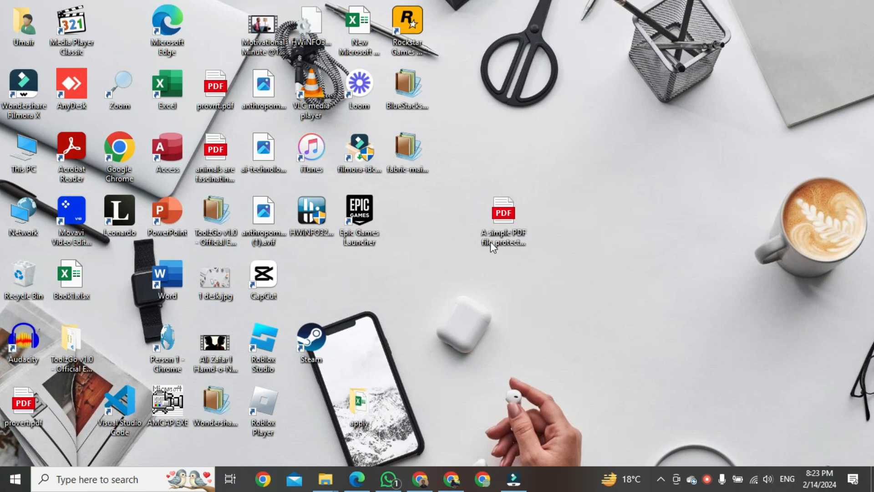
Search Google for 'unlockanypdf' and land on the UnlockAnyPDF.com home page.
double_click(502, 212)
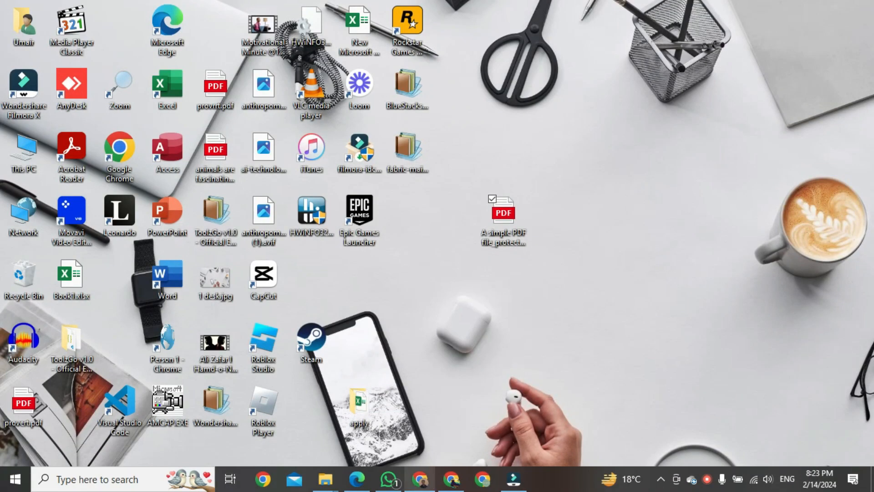
click(262, 478)
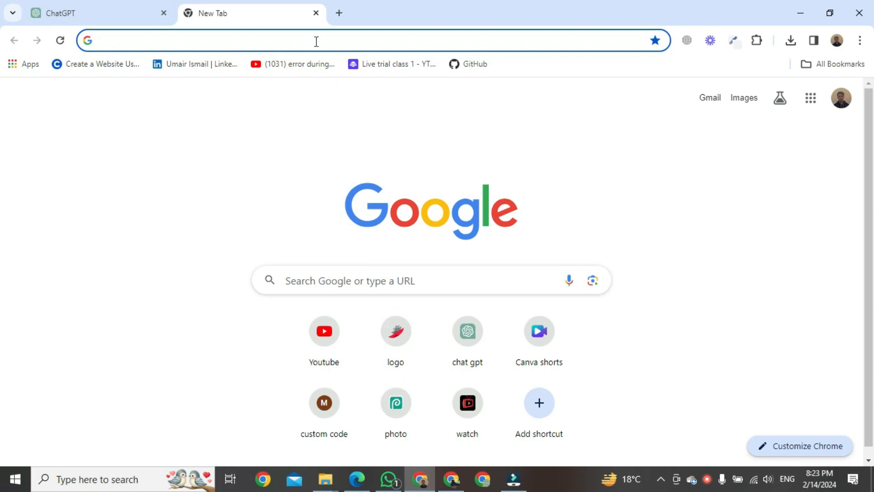
text(unlockanypdf.com)
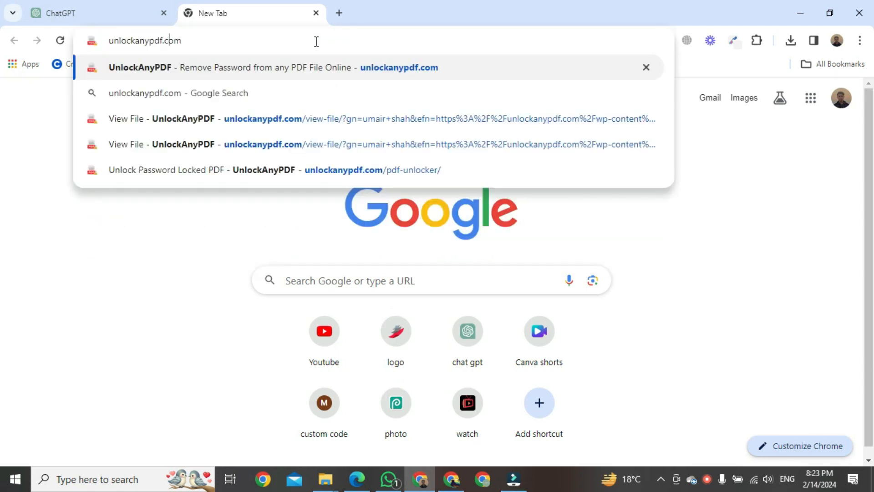
key(Backspace)
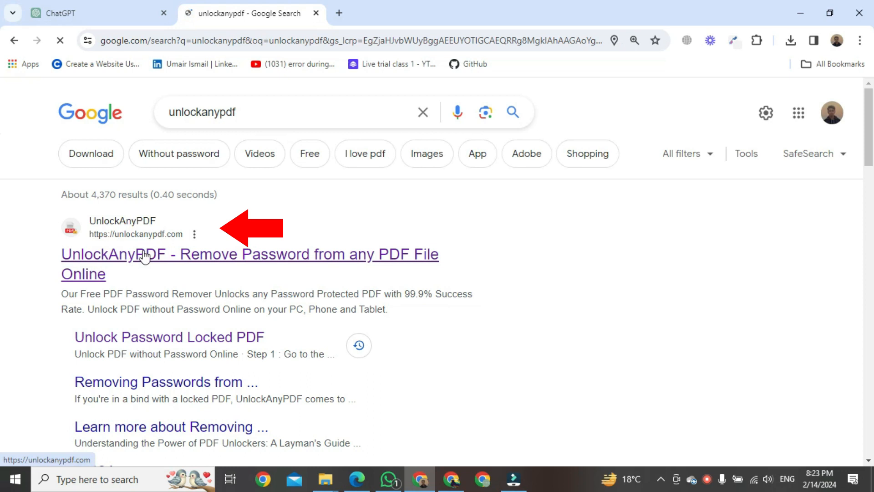
click(250, 254)
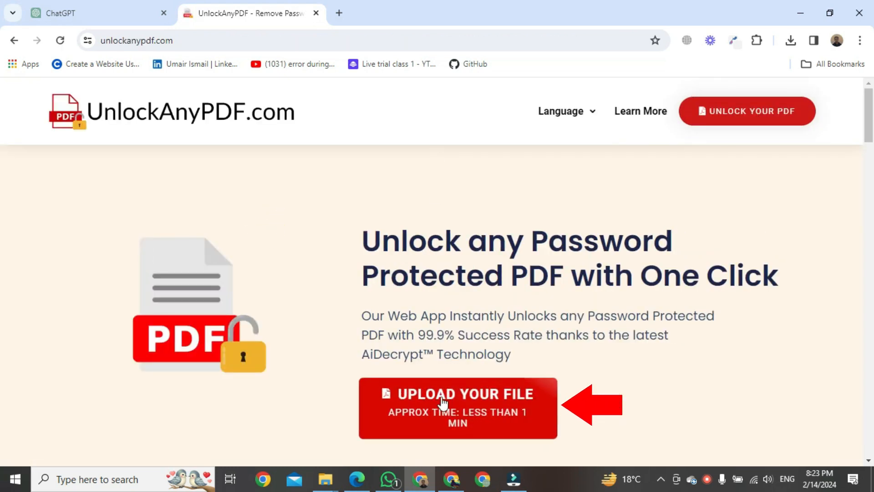
click(457, 394)
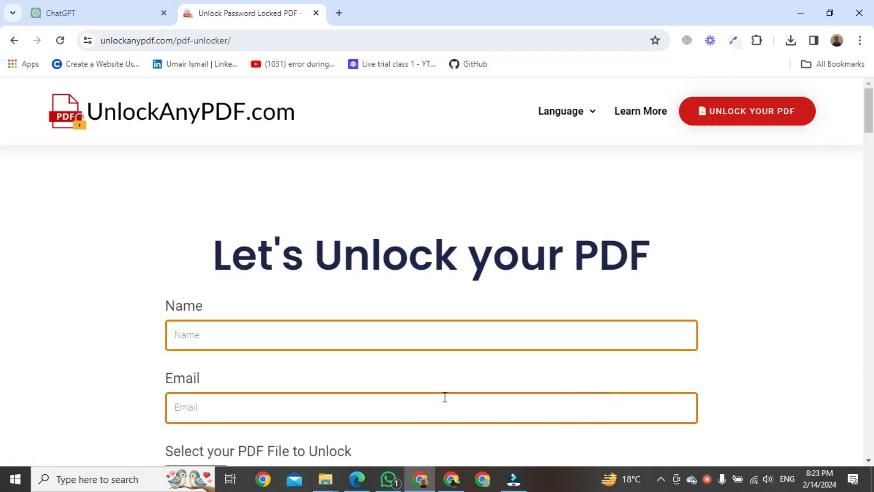
scroll(down, 3)
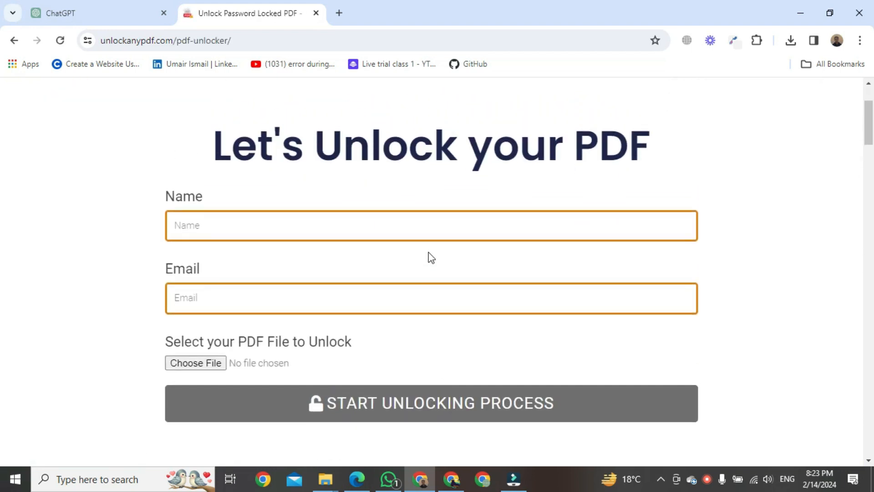
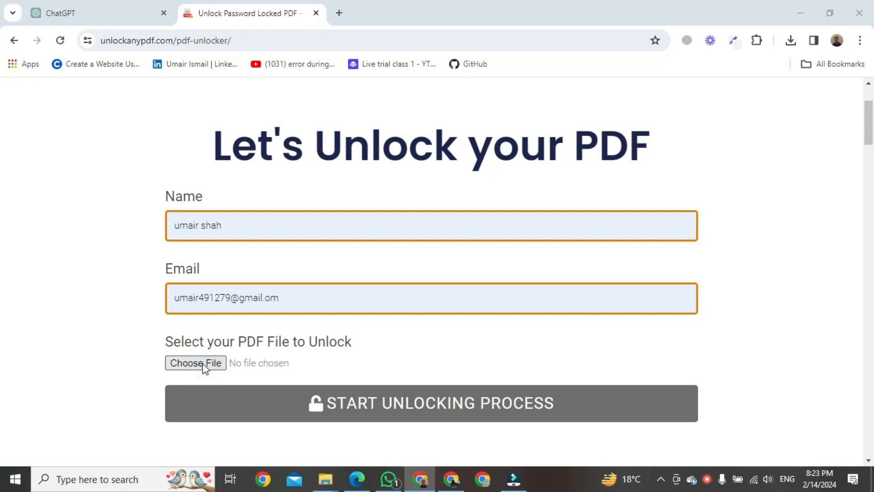
Choose 'A simple PDF file_protected.pdf' as the file to upload.
click(195, 363)
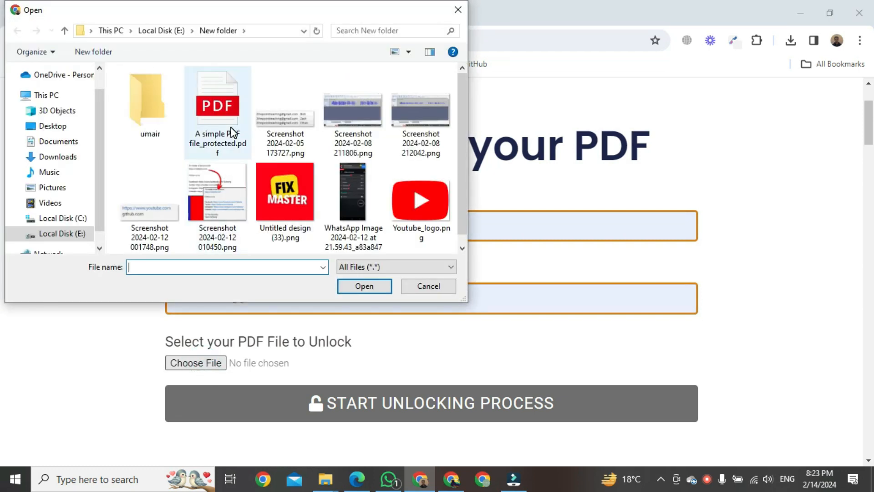
click(364, 286)
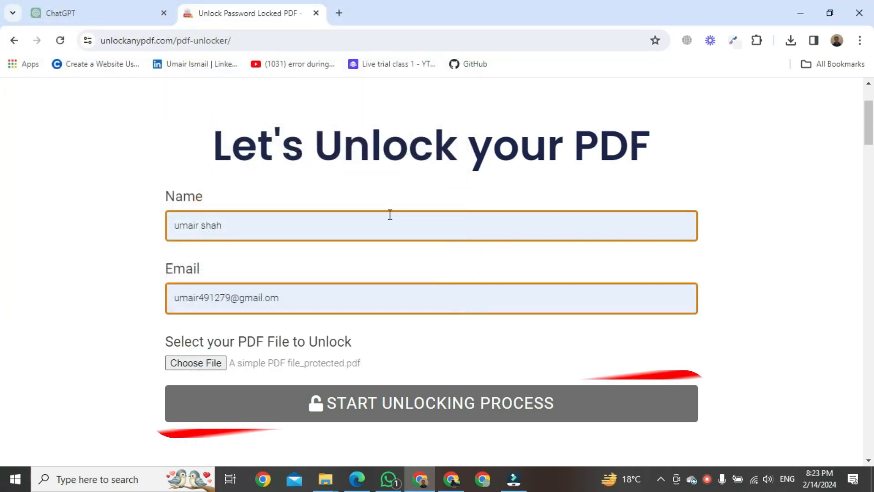
click(349, 403)
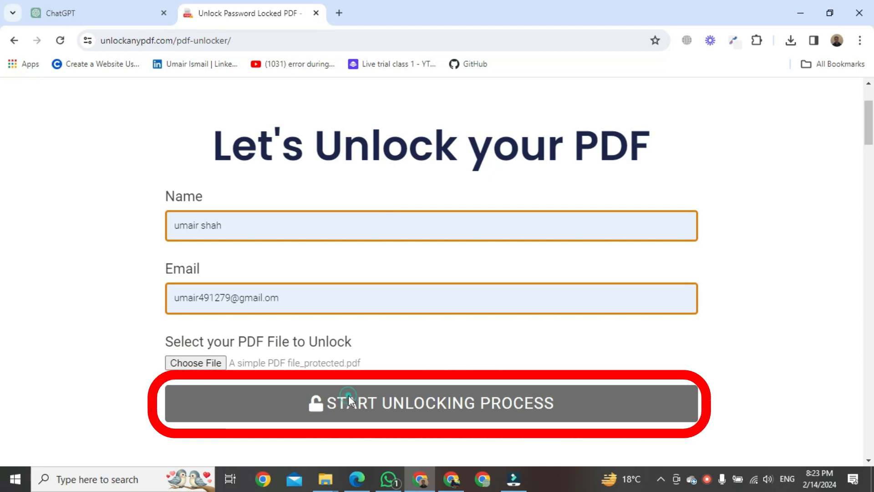
Start the unlocking process so the protected PDF is uploaded and unlocked.
click(430, 403)
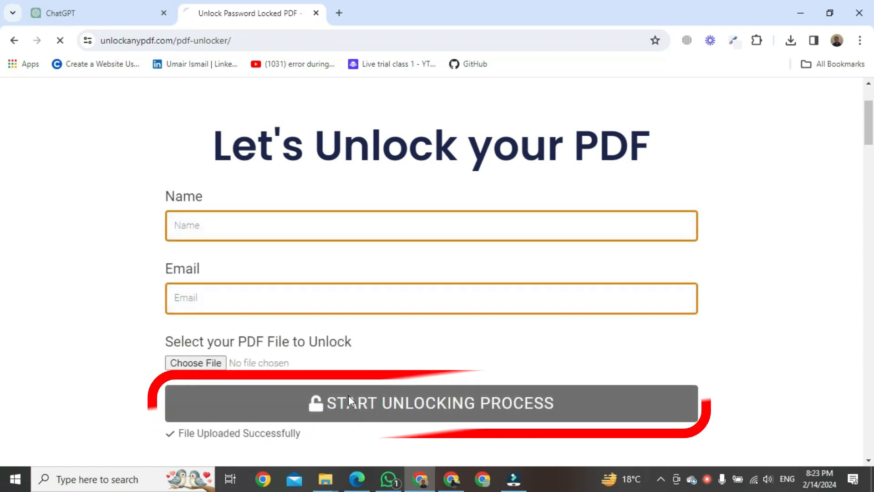
click(430, 403)
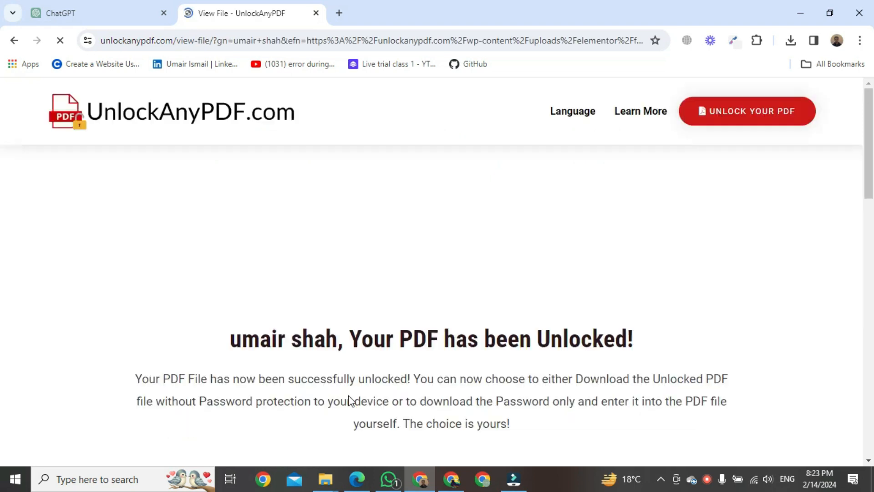
scroll(down, 3)
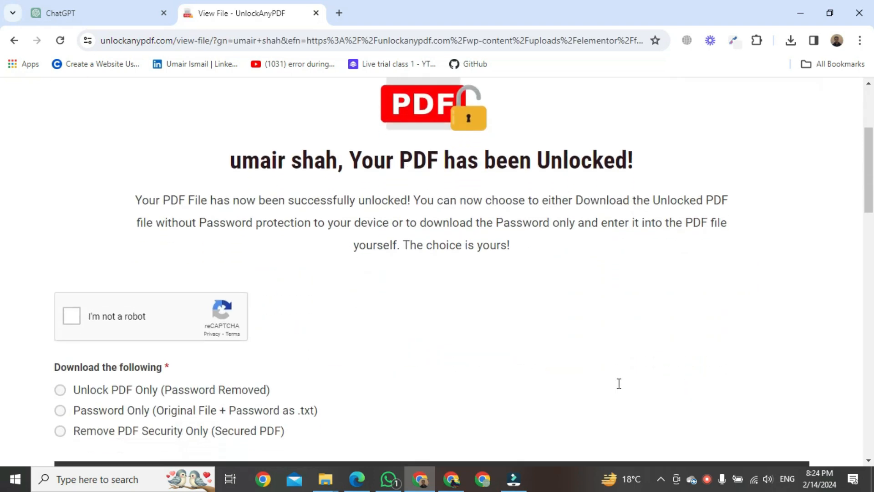
scroll(down, 3)
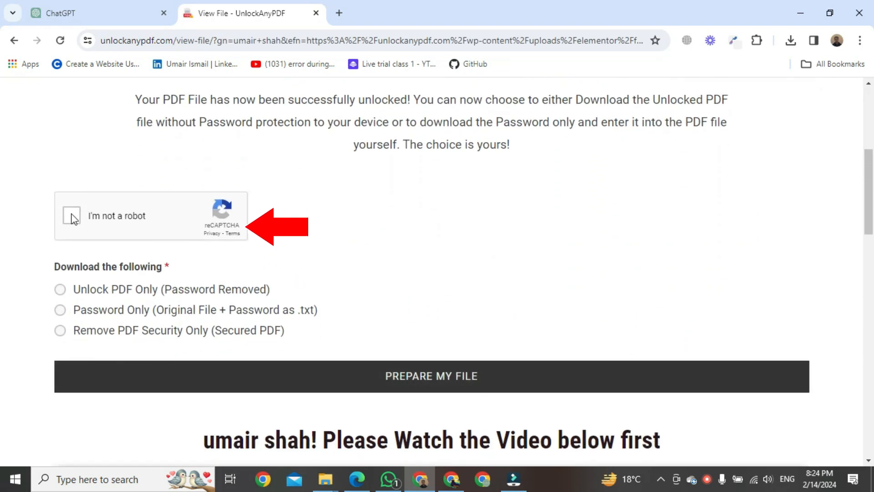
Pass the robot check, select 'Unlock PDF Only (Password Removed)' and prepare the file for download.
click(71, 216)
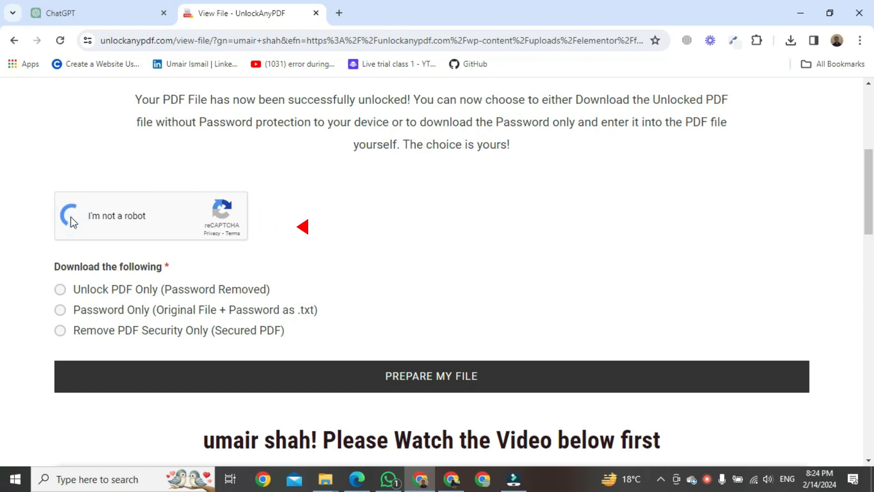
click(69, 215)
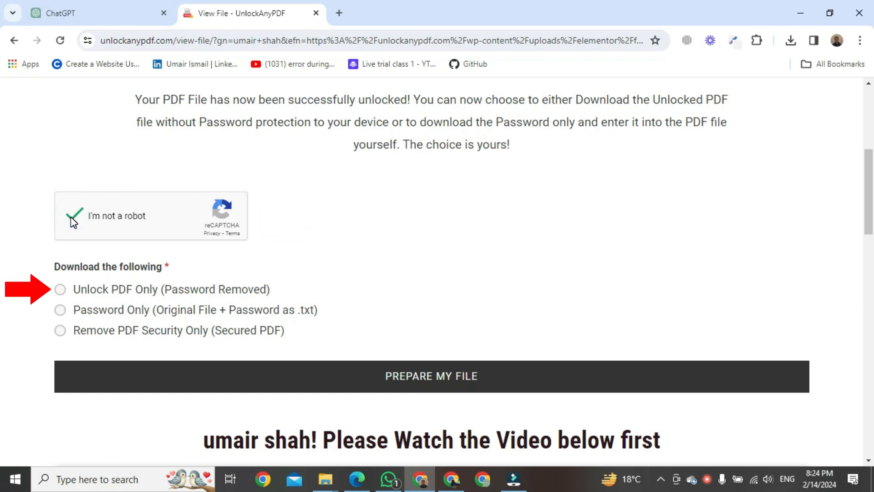
click(60, 290)
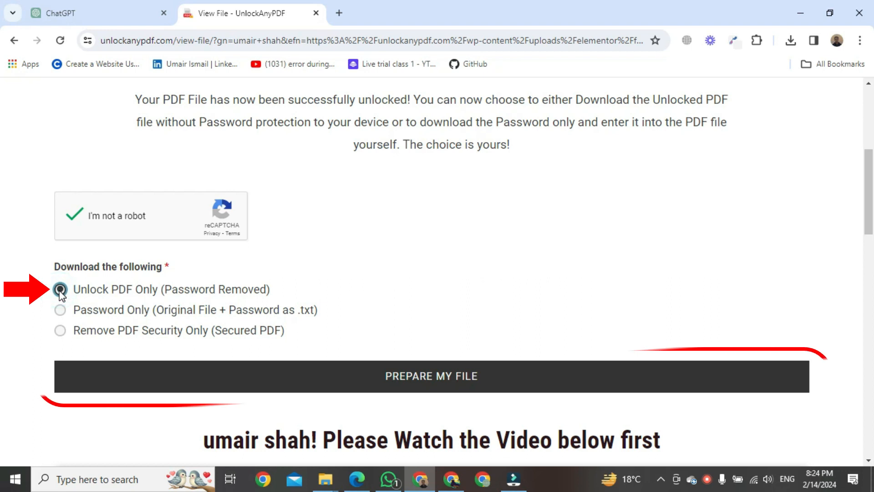
click(430, 376)
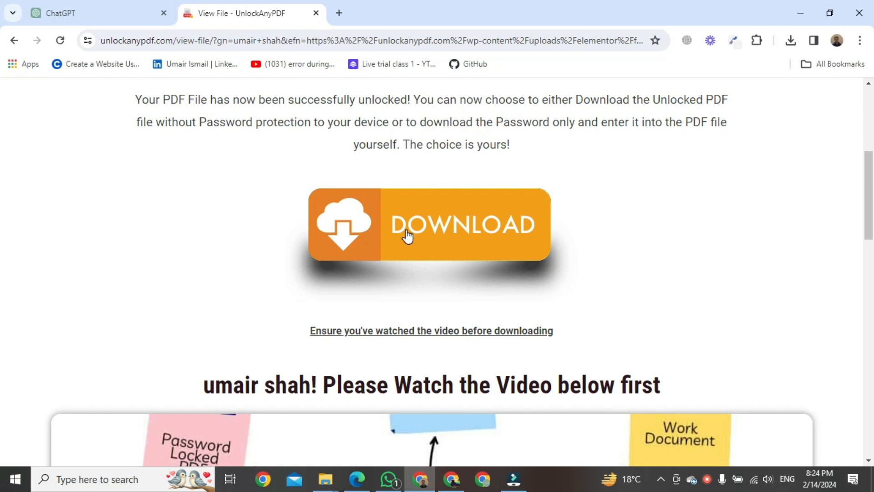
mouse_move(407, 224)
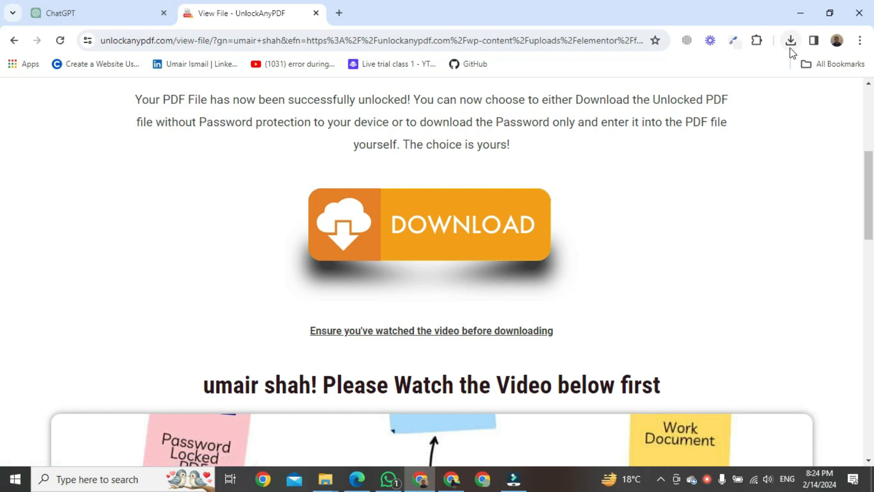
Open 'A simple PDF file_protected_unlocked.pdf' from Chrome's downloads, showing 'A simple PDF file'.
click(790, 40)
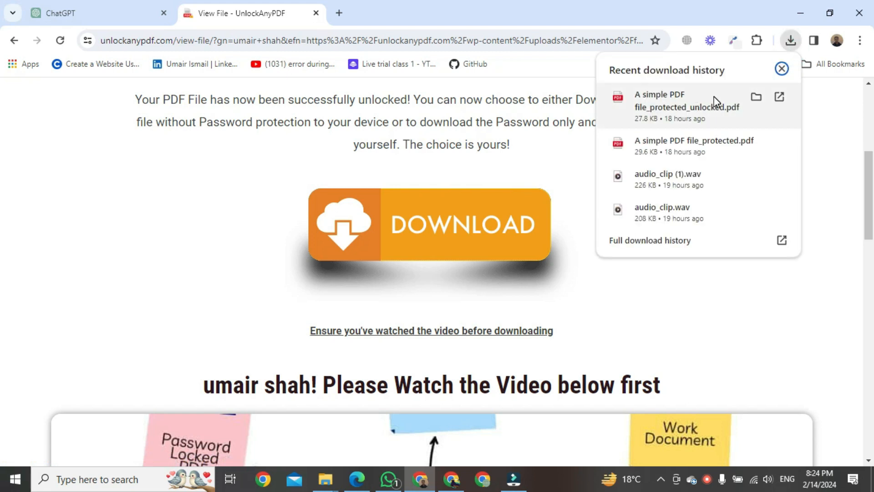
click(684, 100)
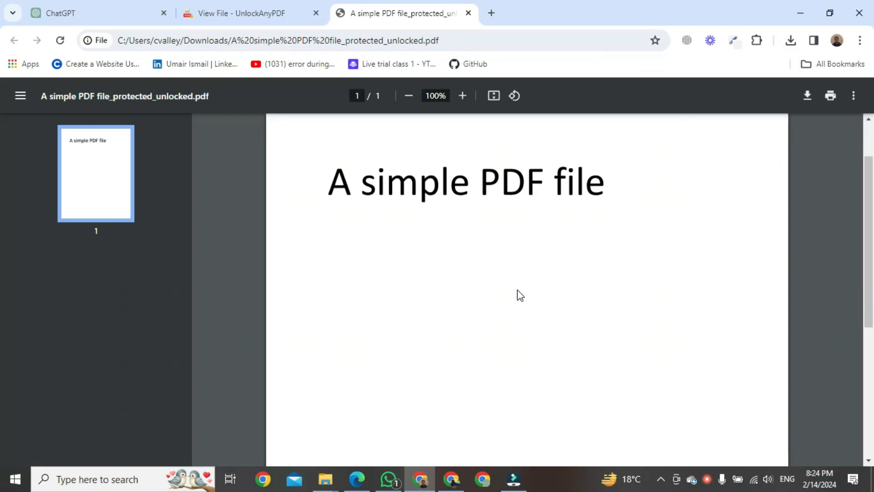